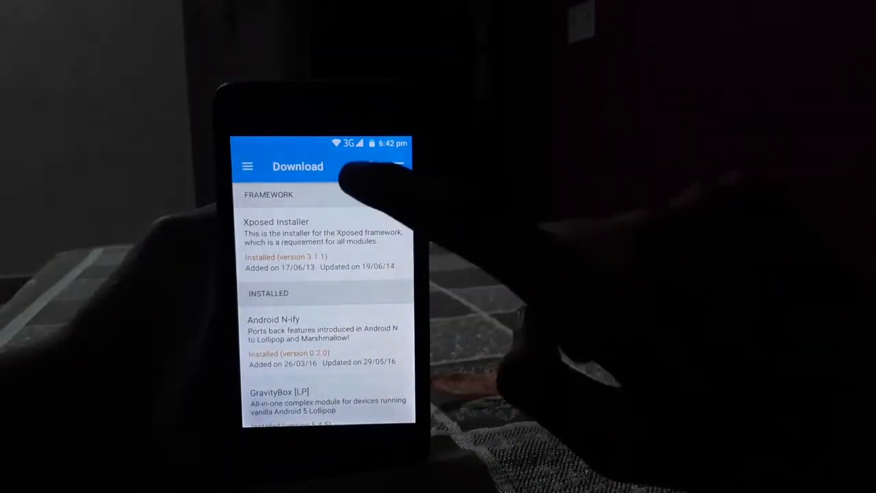
Search the module download list for 'android' to surface the Android N-ify module
left_click(380, 167)
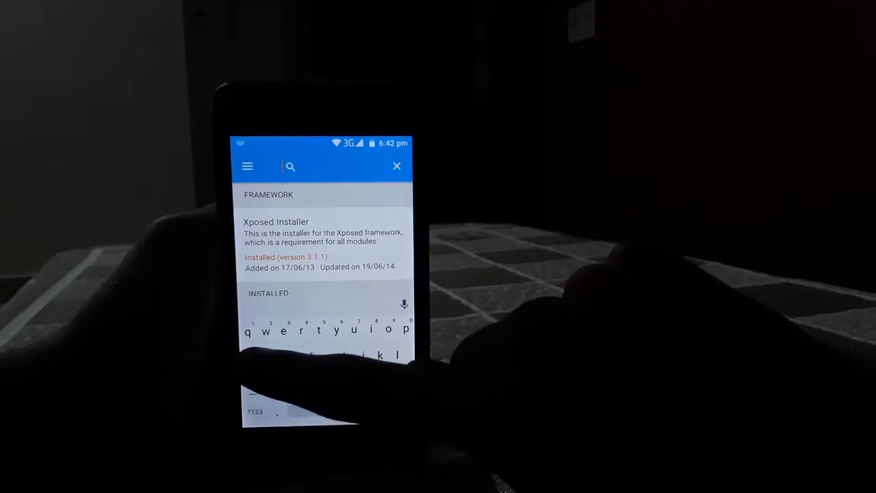
type("an")
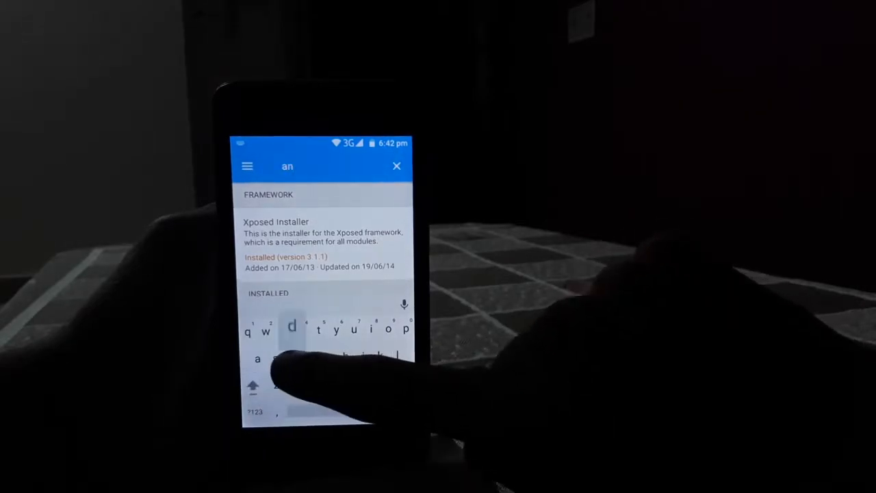
type("droidb")
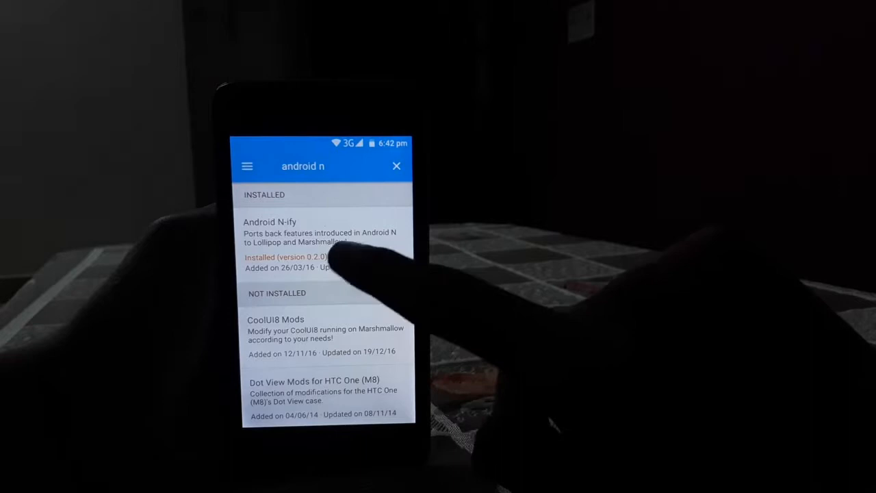
Open the Android N-ify entry and launch its settings screen with the tweak categories
left_click(301, 233)
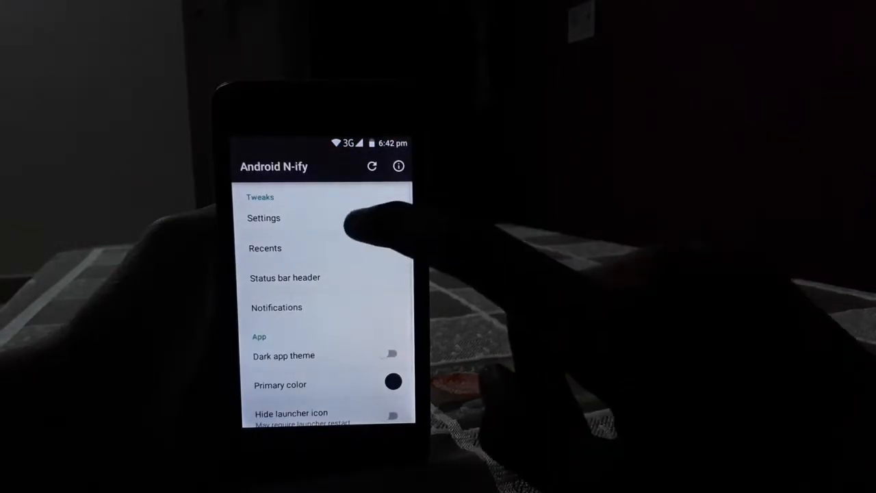
Return to Xposed's Modules list with Android N-ify checked and bring up the Reboot prompt
left_click(263, 217)
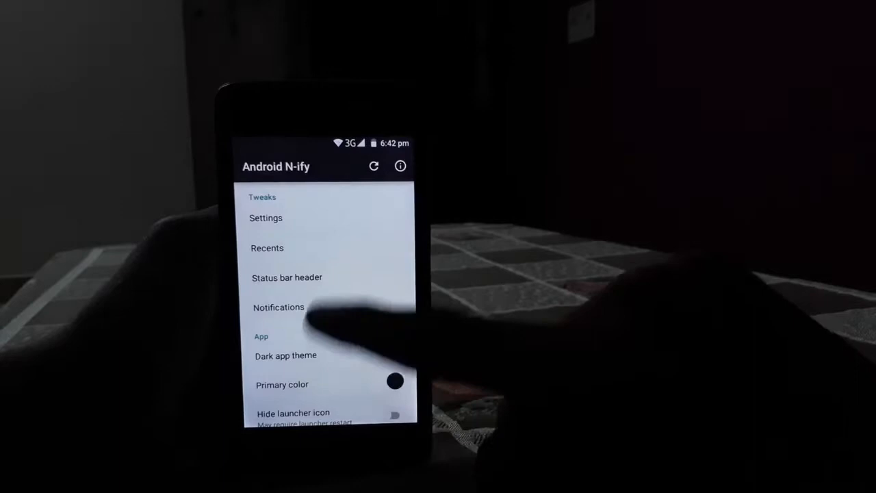
left_click(288, 276)
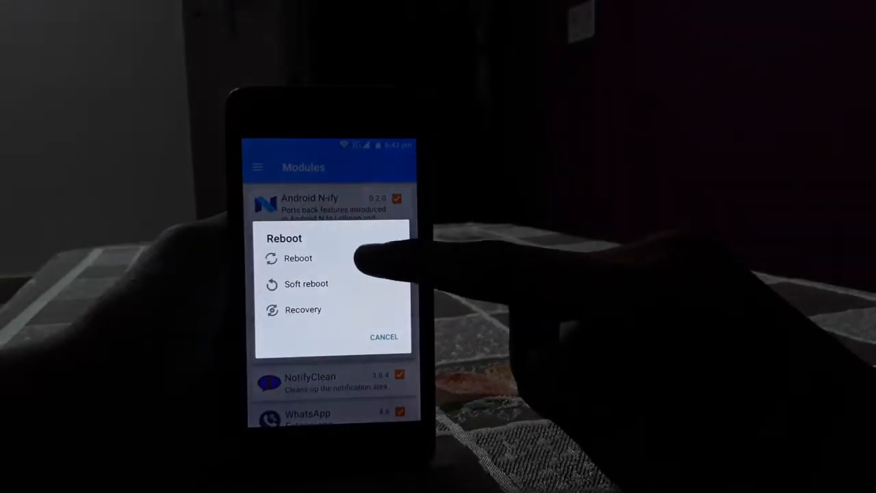
Reboot the phone from the Reboot dialog so the Android N-ify module takes effect
left_click(299, 257)
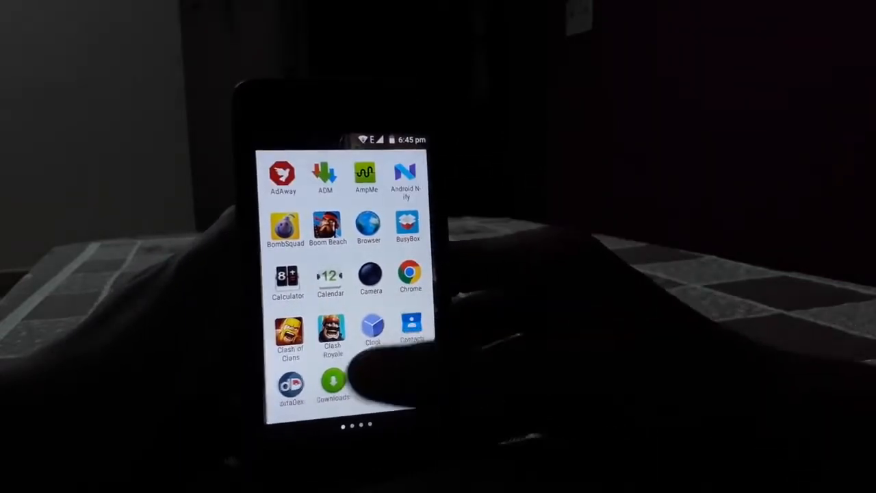
Page through the app drawer showing Android N-ify and save a screenshot of it
scroll("left", 3)
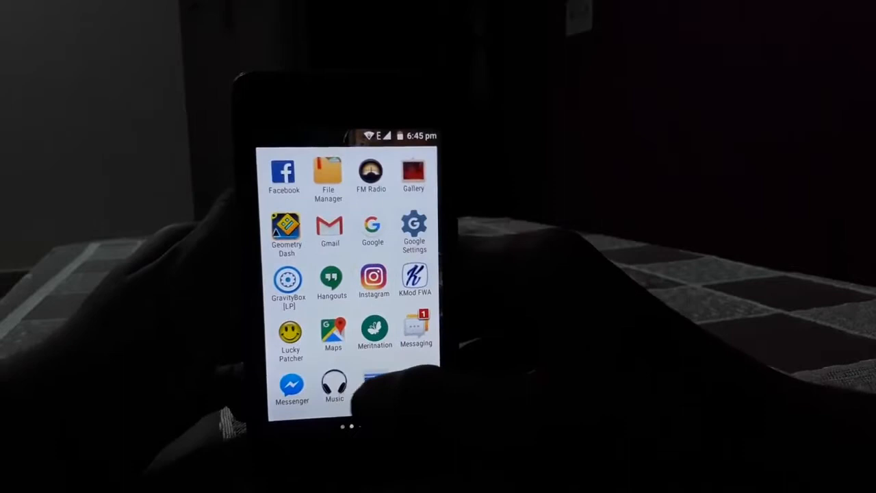
scroll("right", 3)
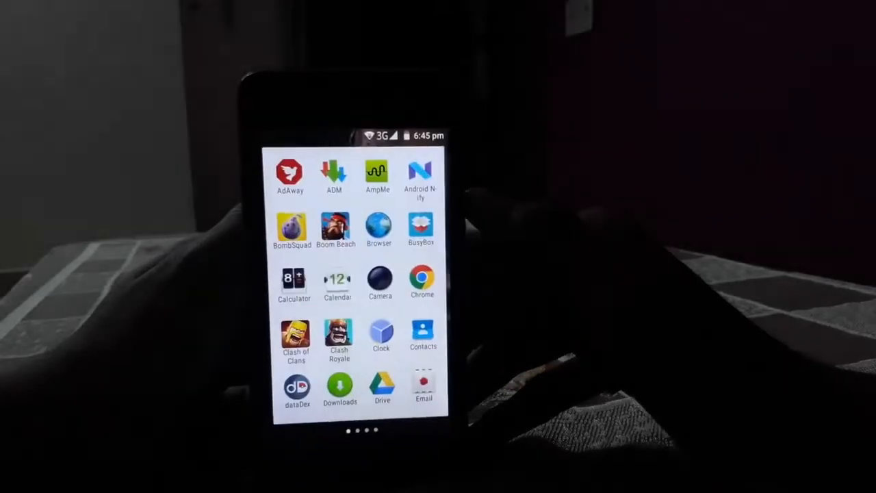
key("screenshot")
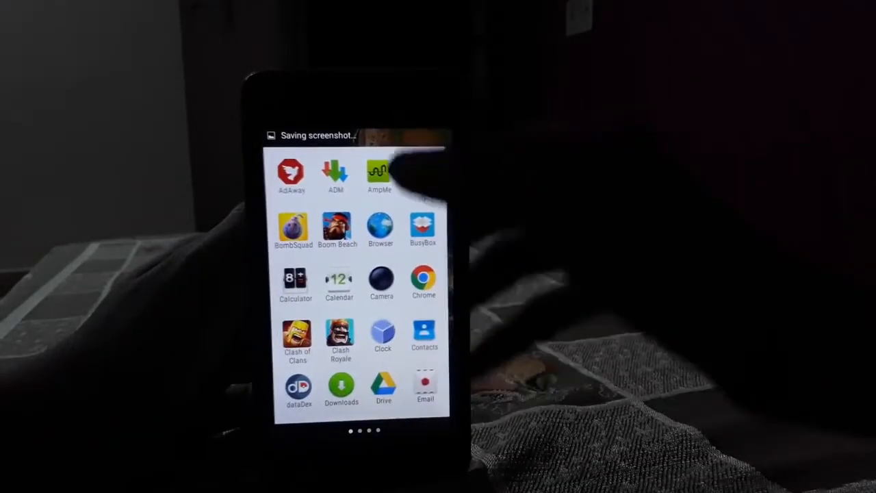